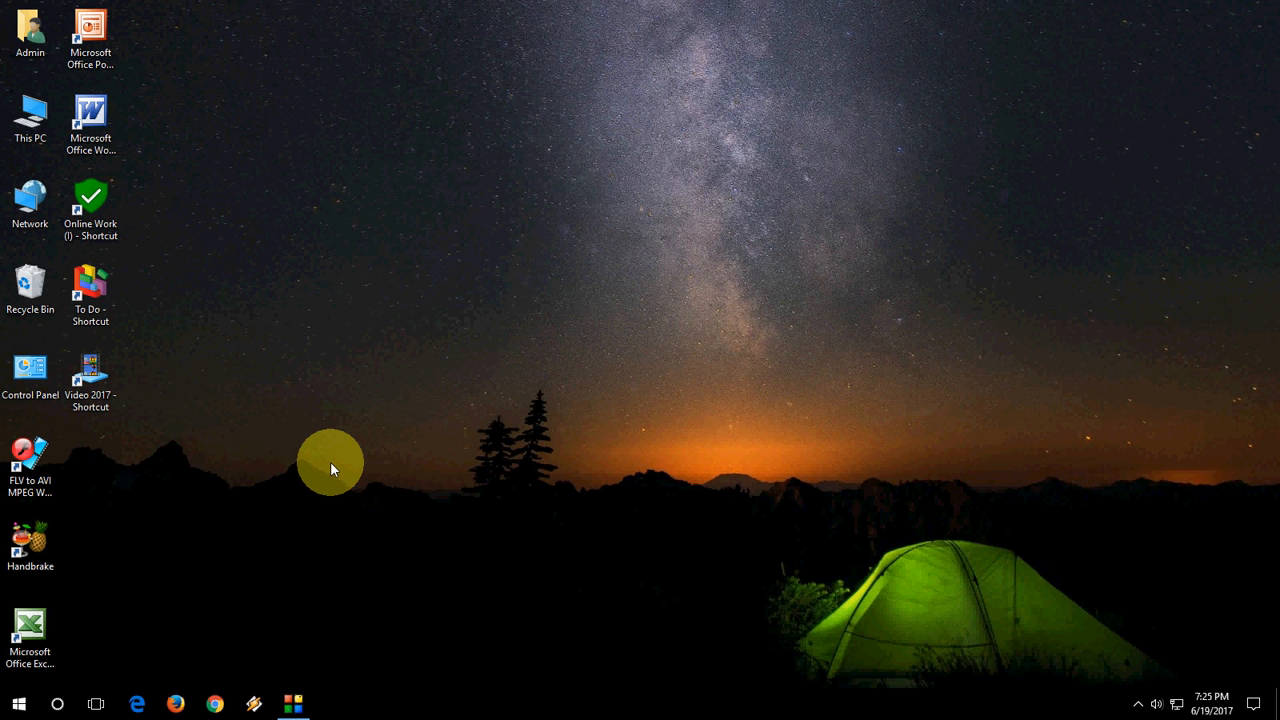
mouse_move(88, 656)
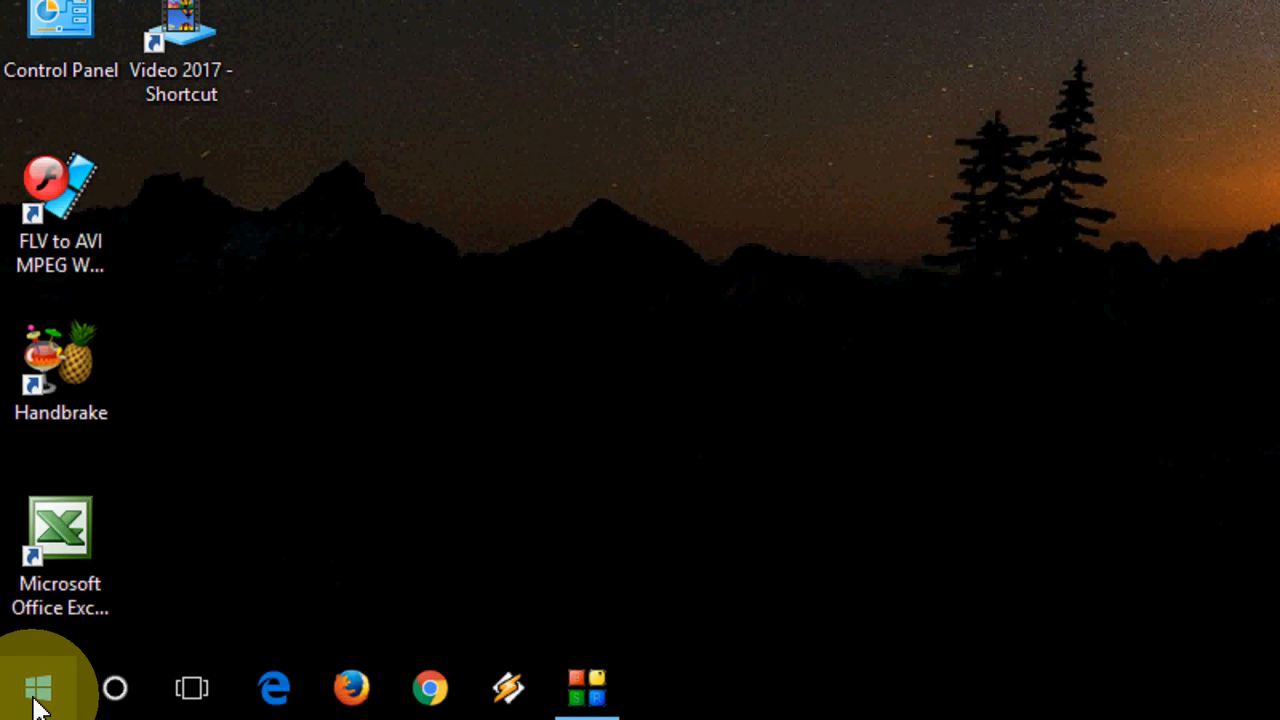
- Bring up the Start button's power-user menu listing Command Prompt (Admin)
right_click(38, 688)
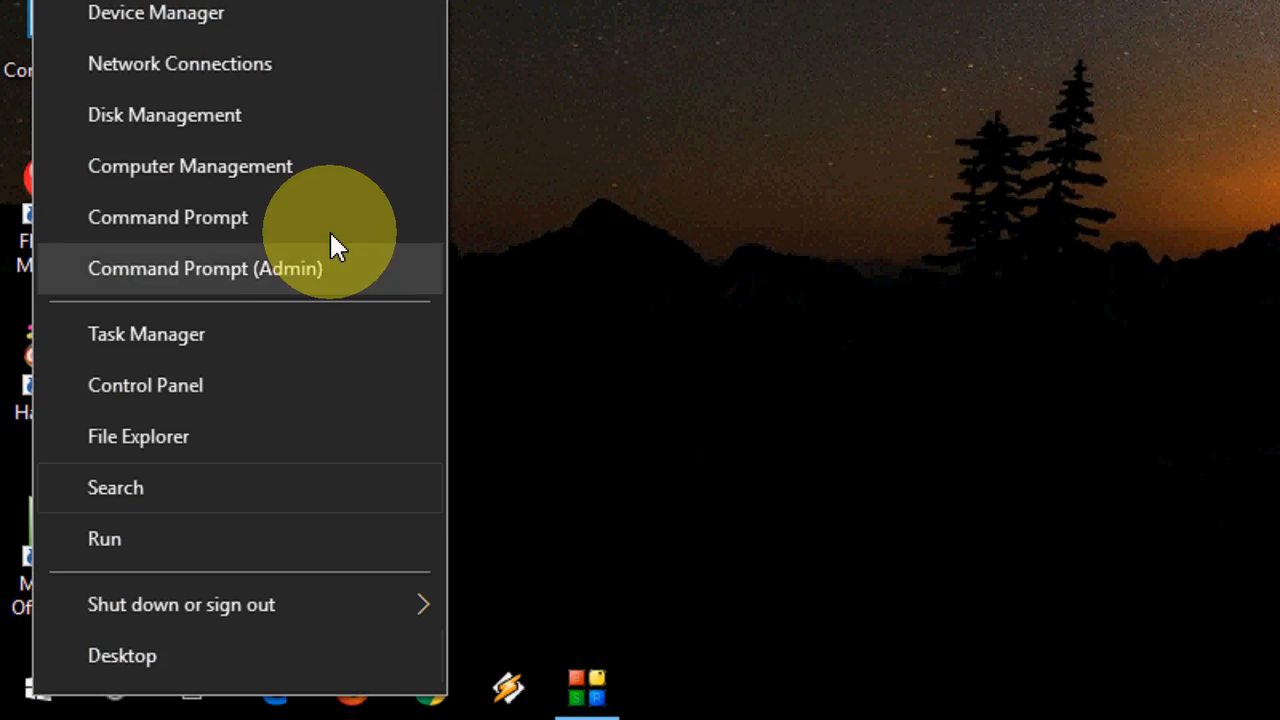
mouse_move(330, 280)
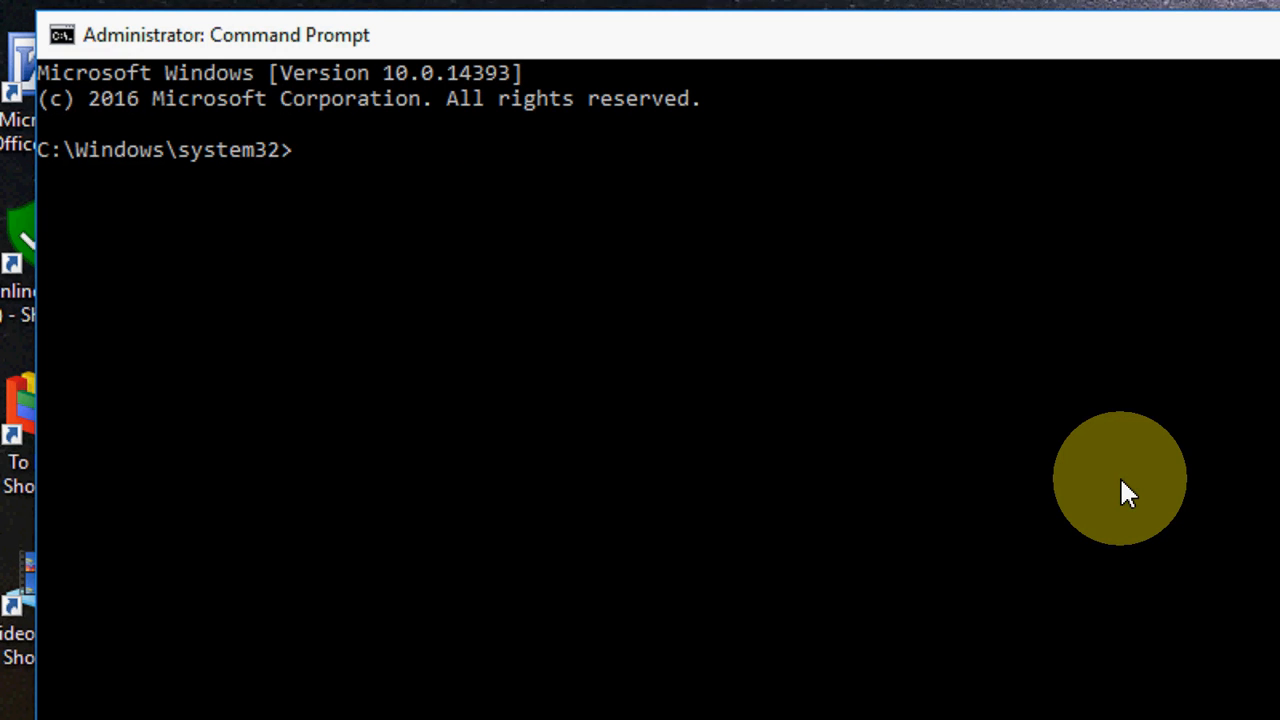
- Start DiskPart and list disks, showing the 931 GB Disk 0 and 7600 MB Disk 1
text(diskap)
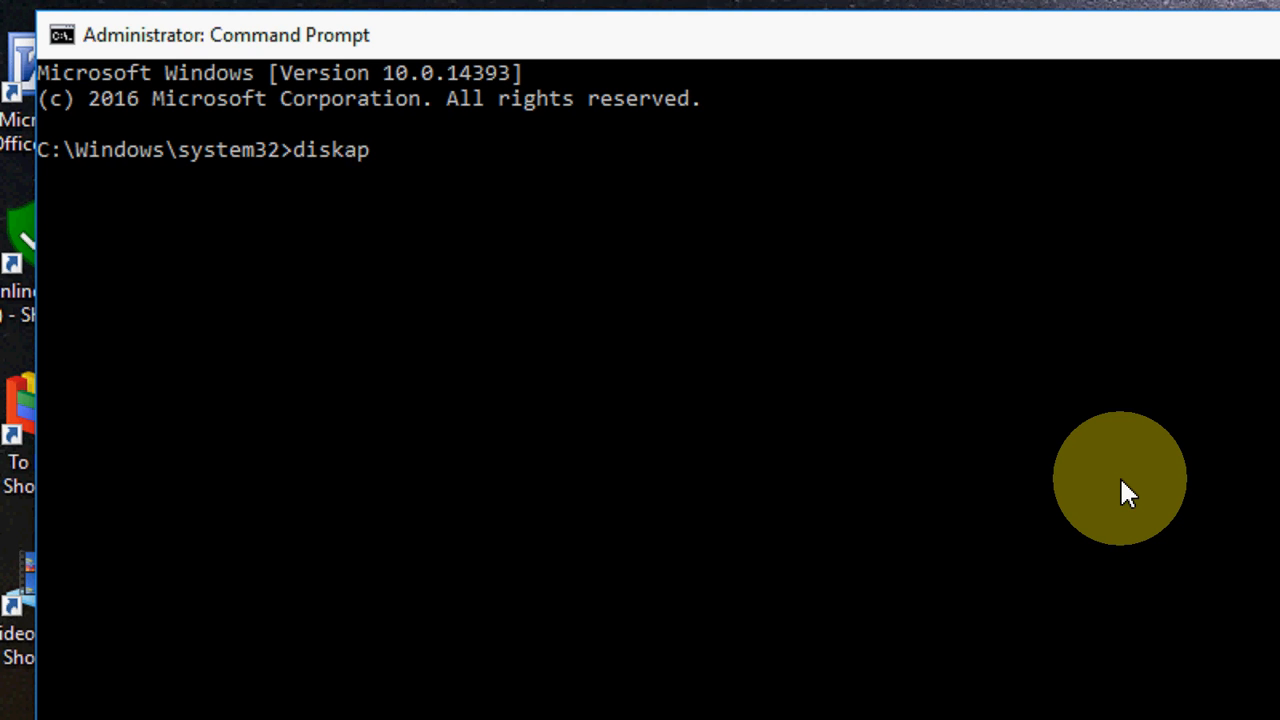
text(art)
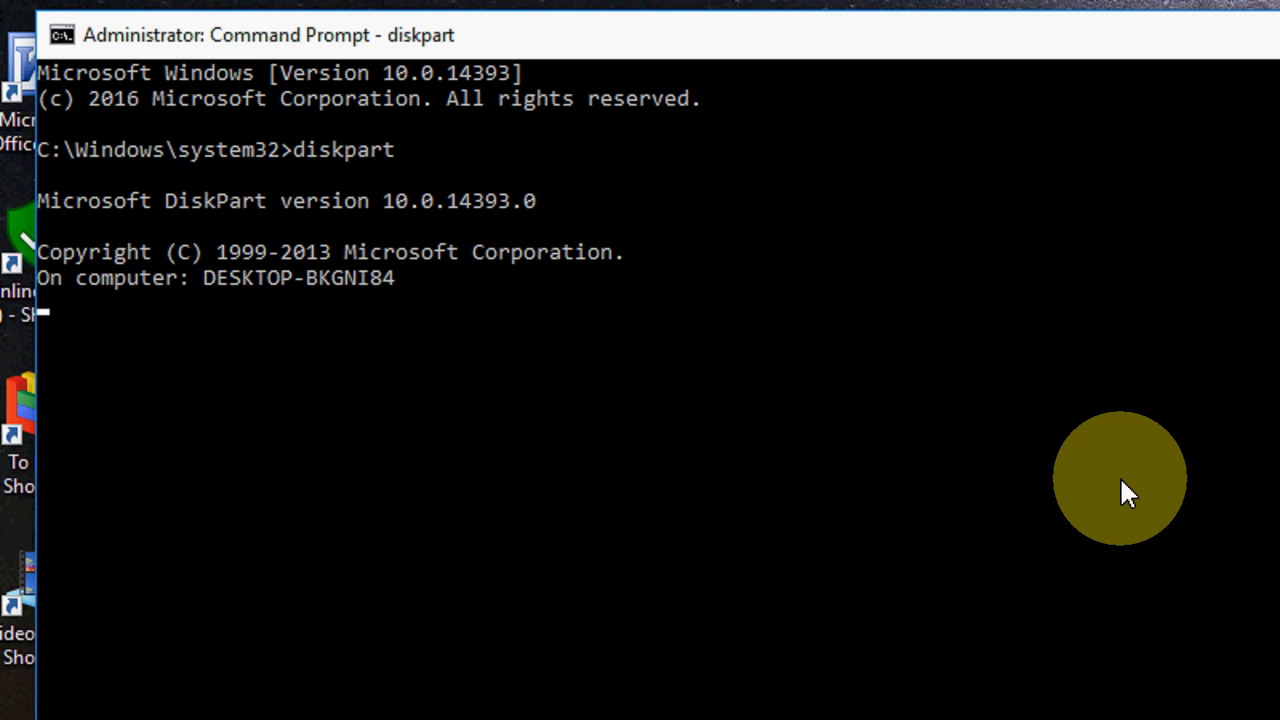
key(enter)
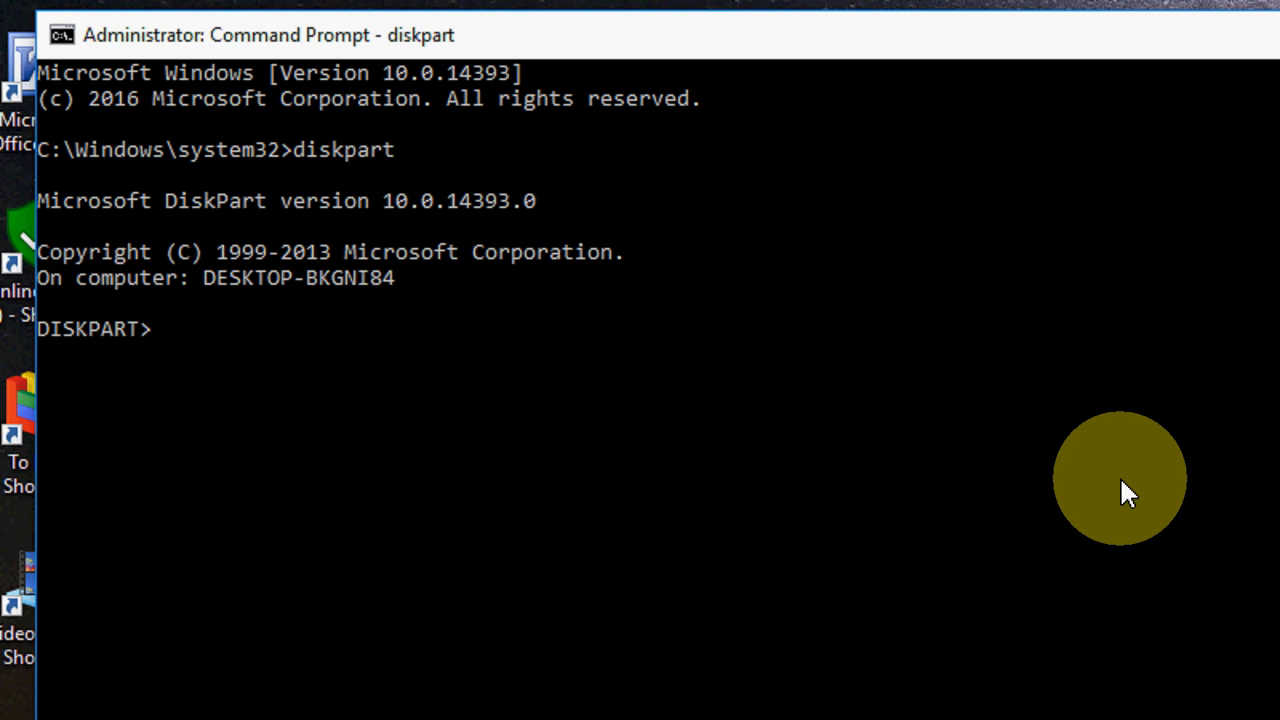
text(list)
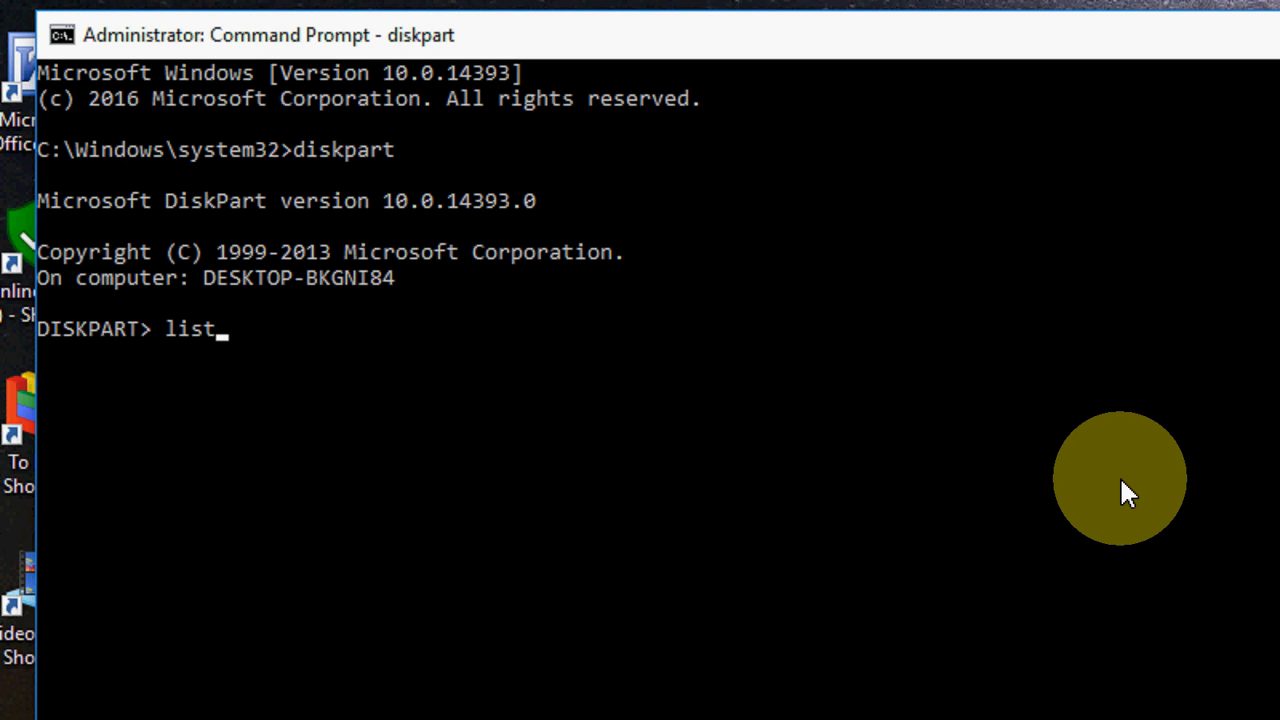
text(disk)
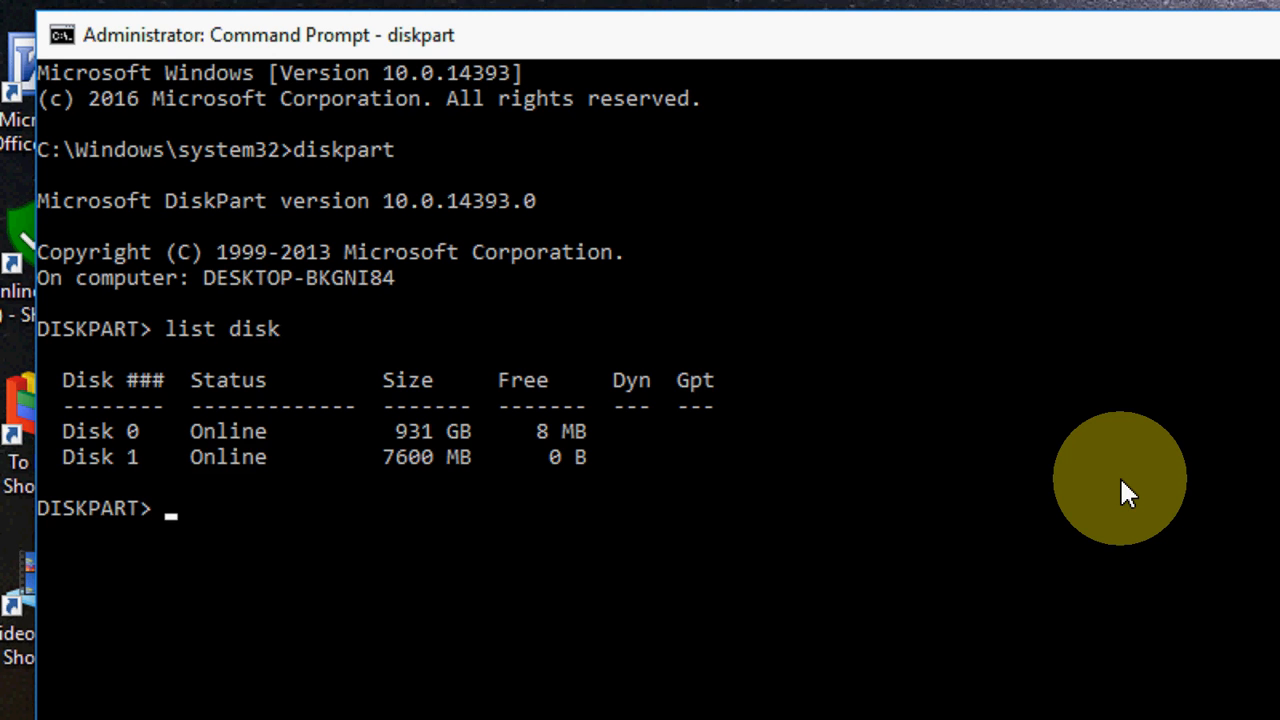
mouse_move(390, 444)
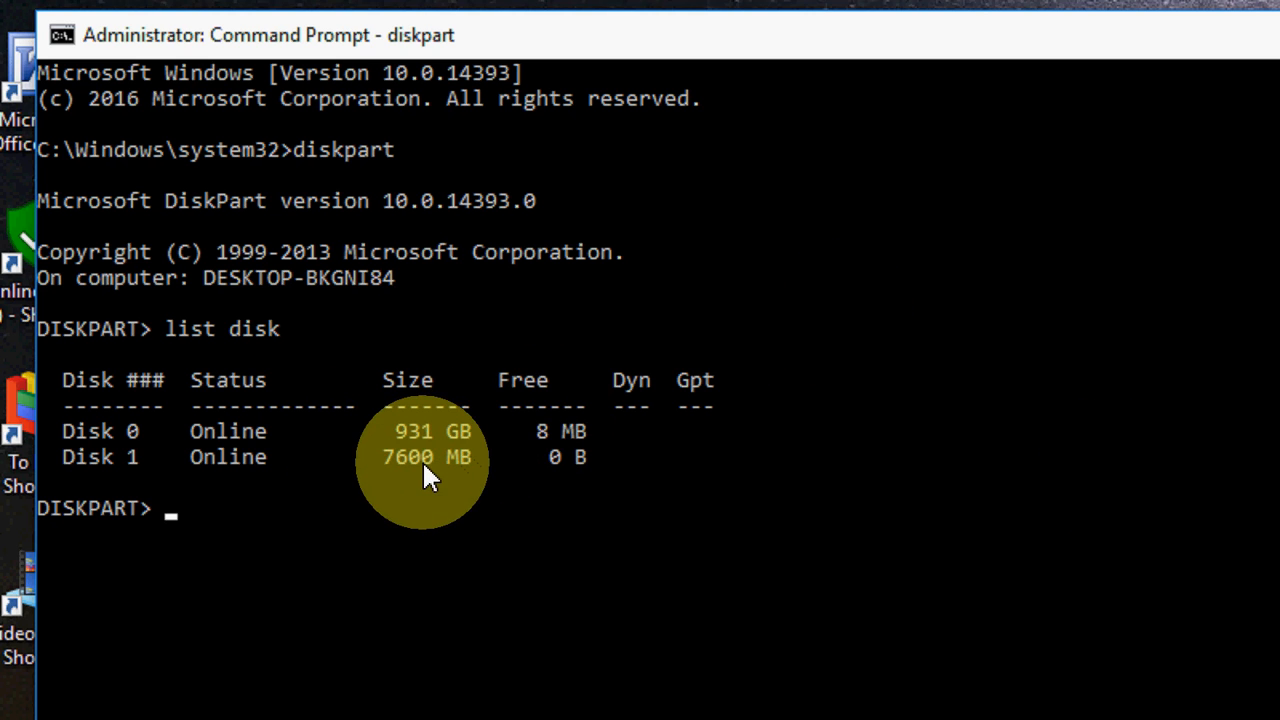
mouse_move(390, 470)
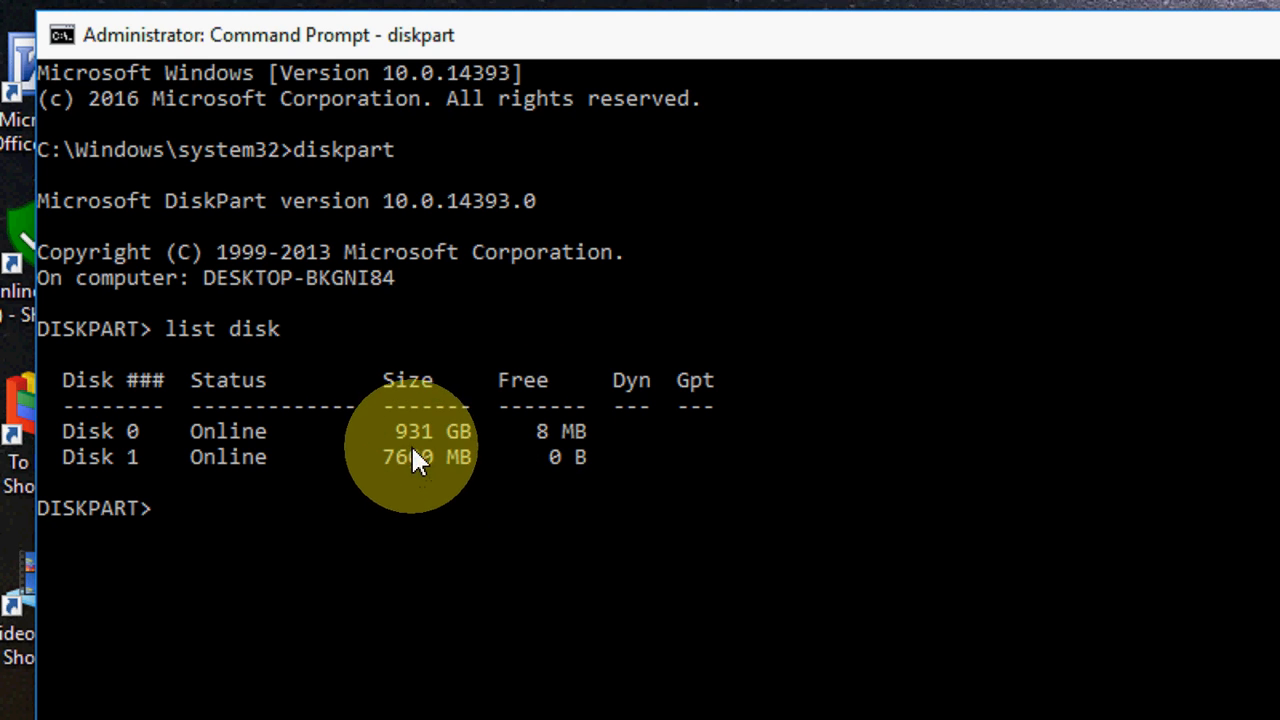
mouse_move(436, 452)
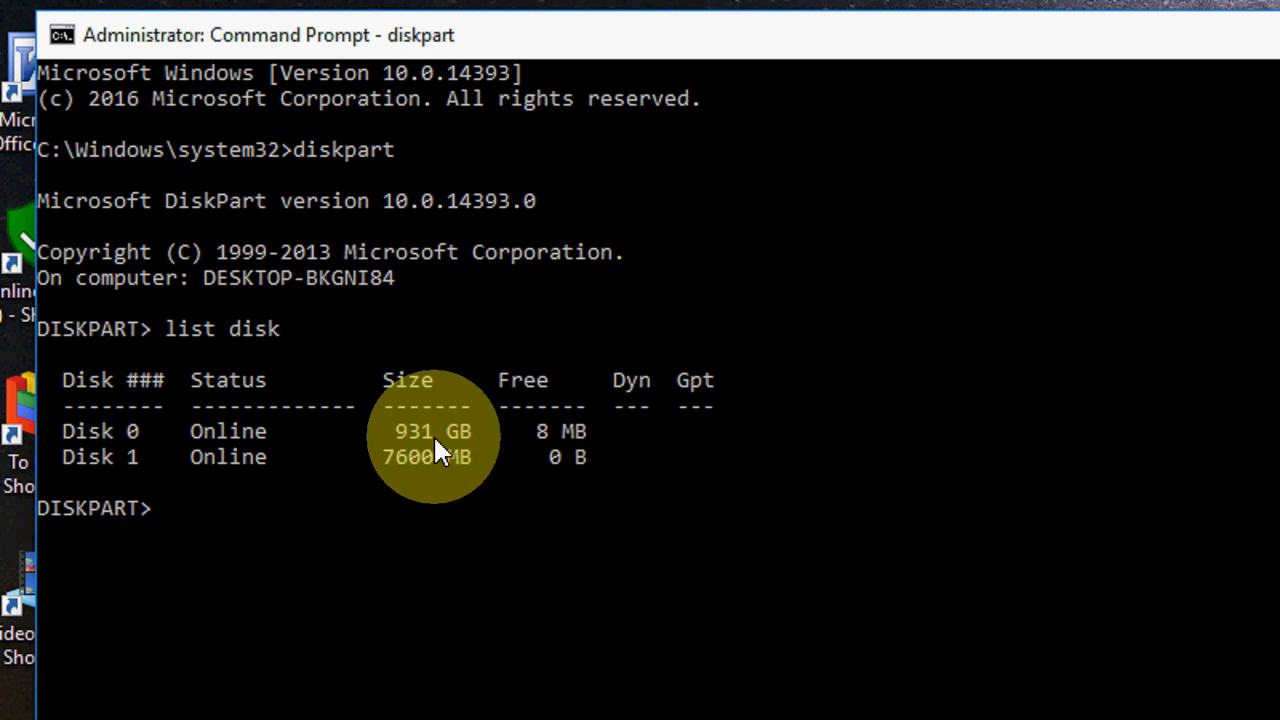
mouse_move(184, 448)
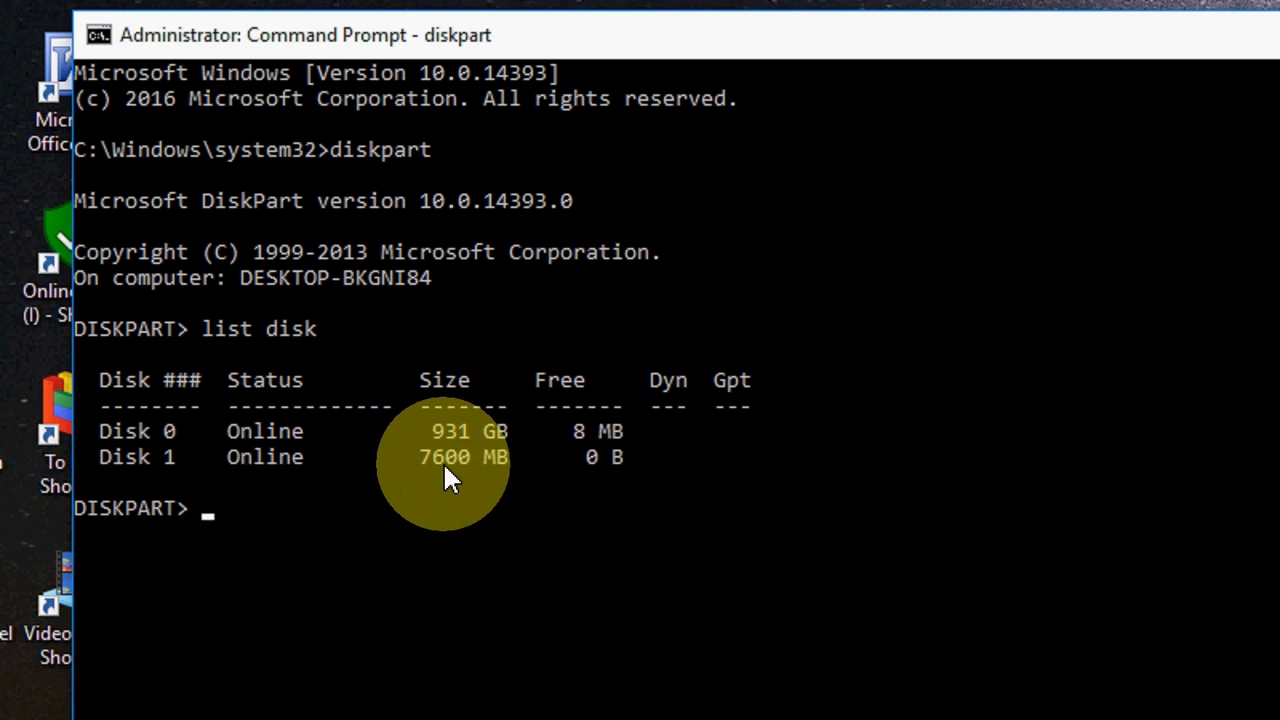
mouse_move(290, 480)
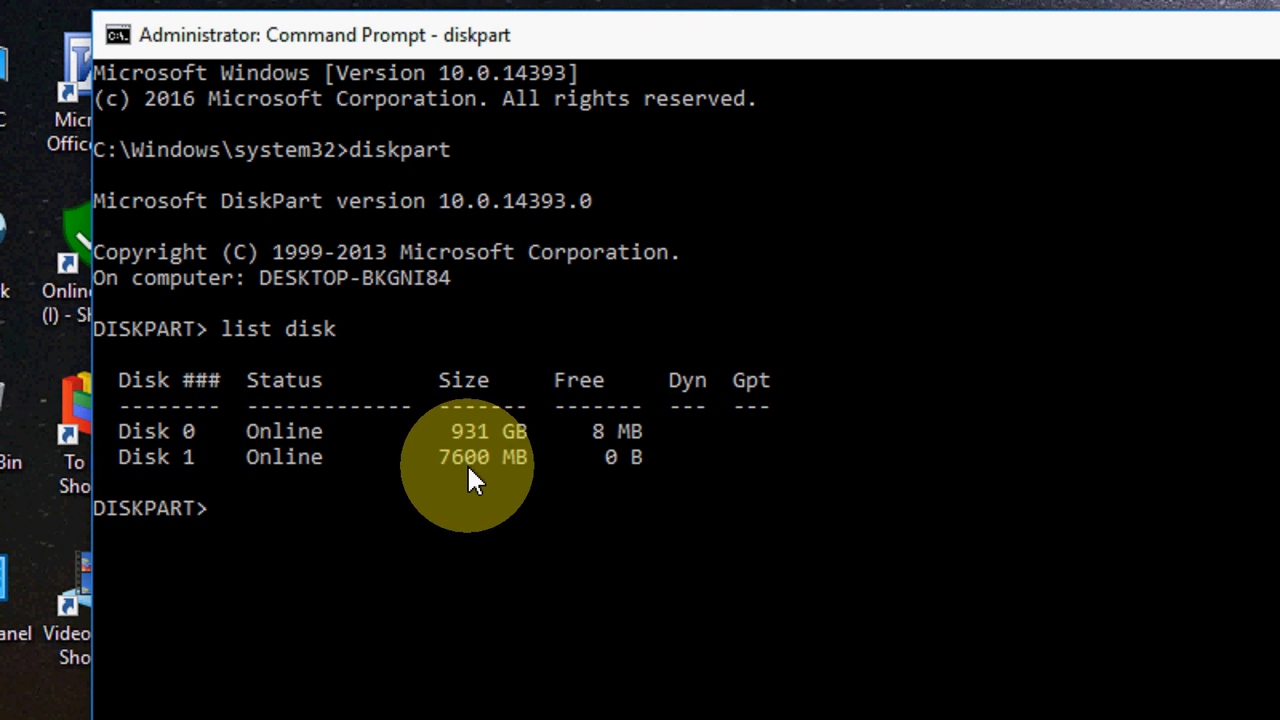
- Select disk 1 and clear its read-only attribute with 'attribut disk clear readonly'
text(select disk)
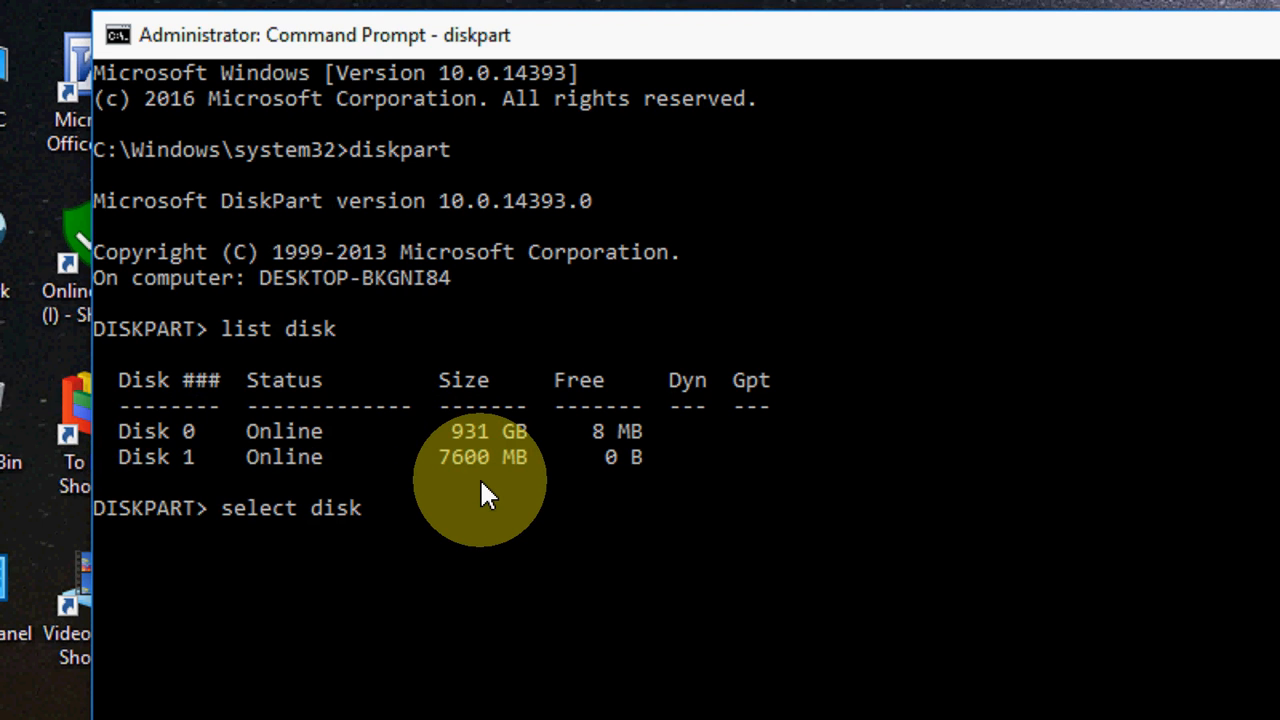
text(1)
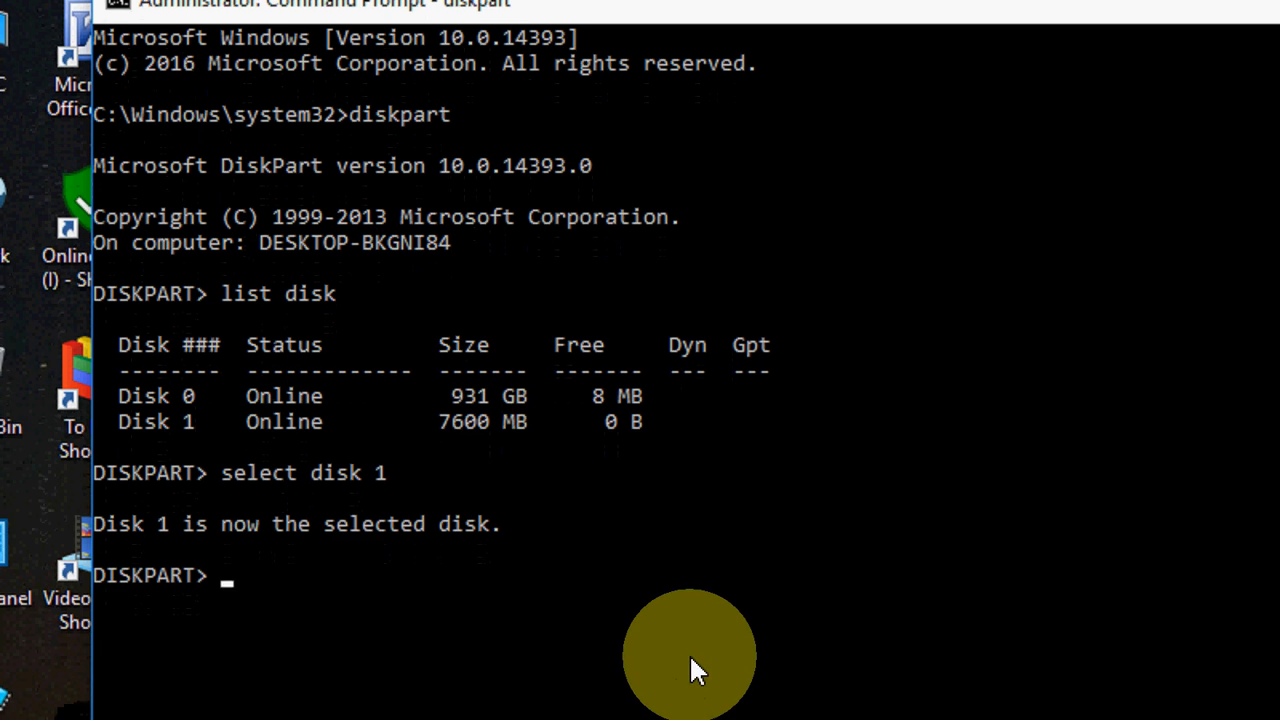
text(a)
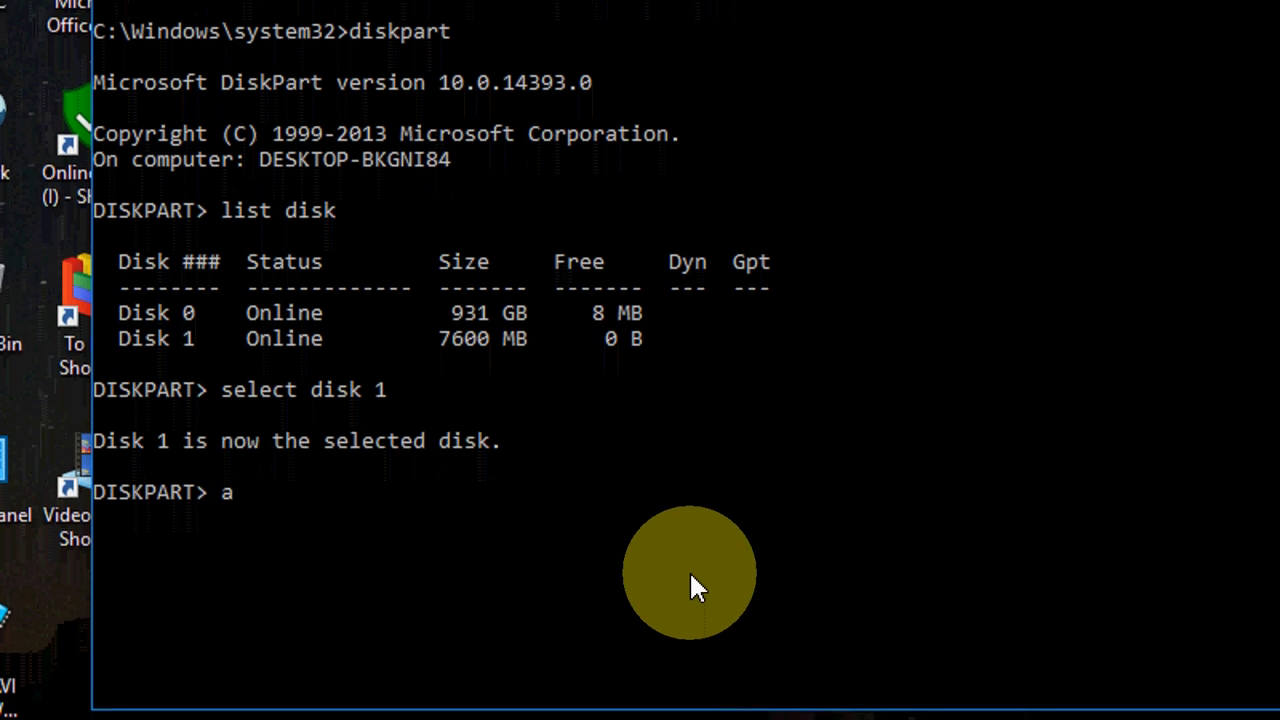
text(ttribut)
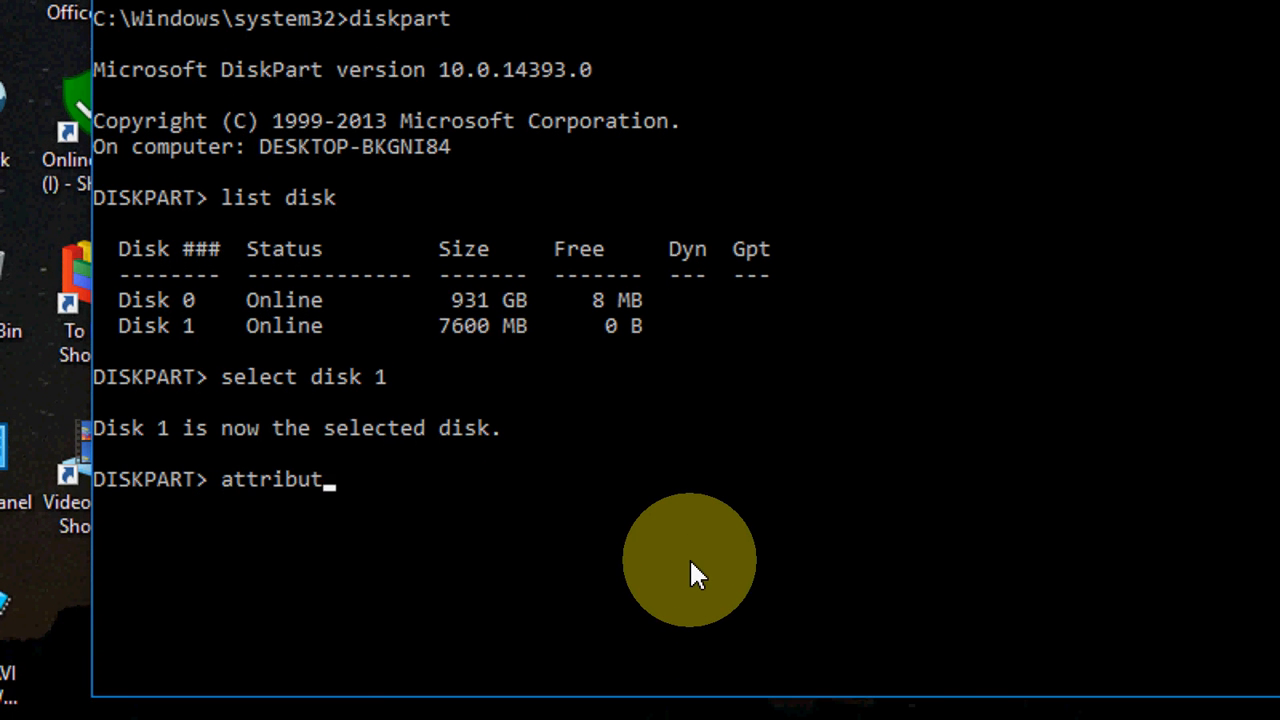
text(disk)
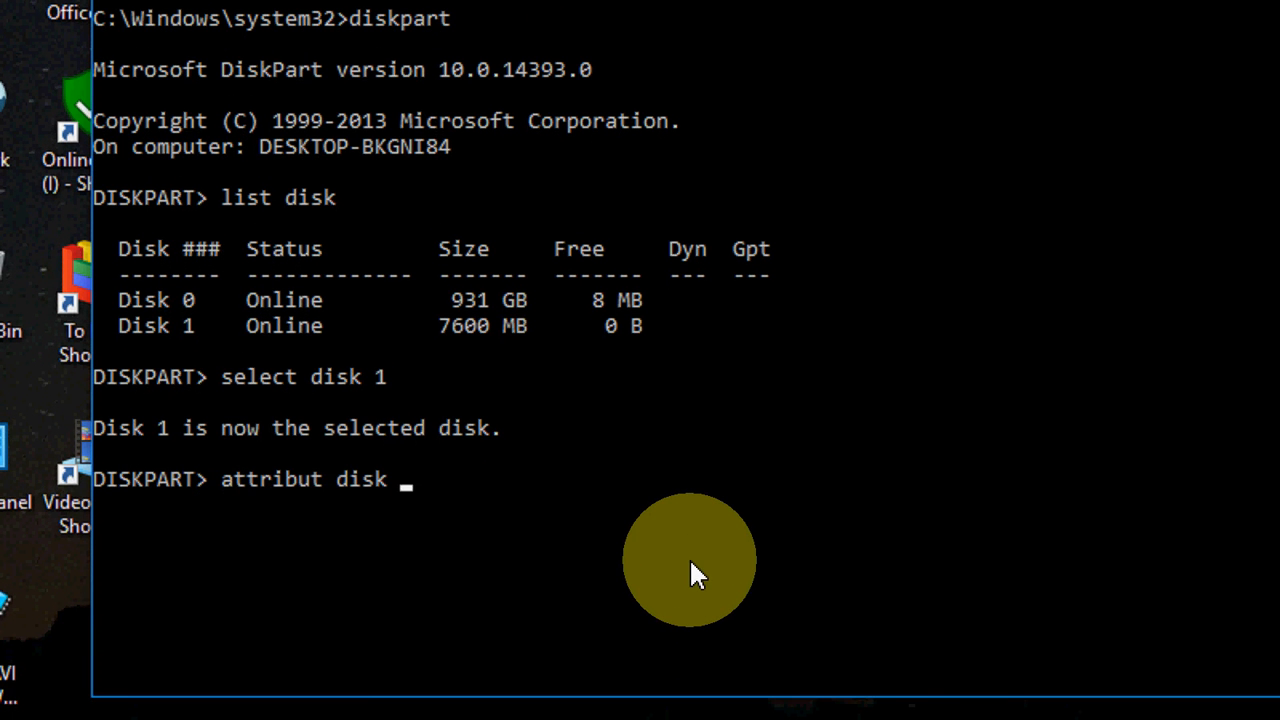
text(clear readonly)
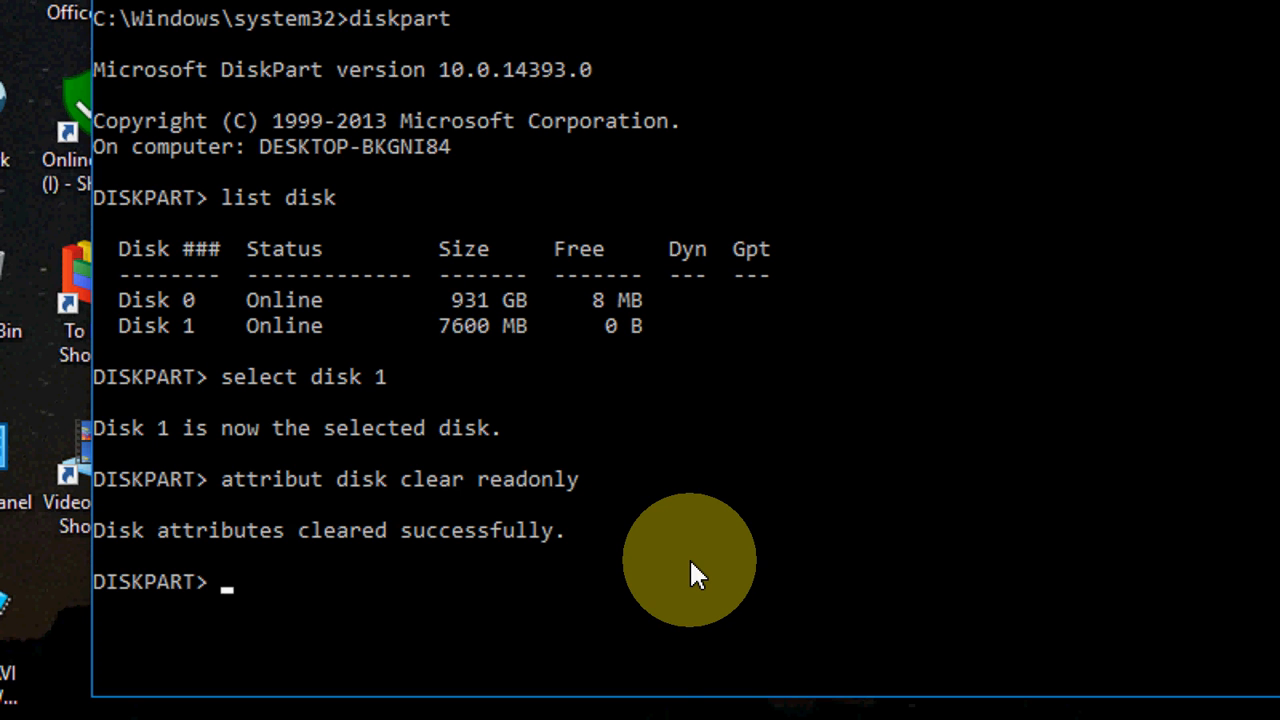
- Wipe disk 1 with the clean command
text(c)
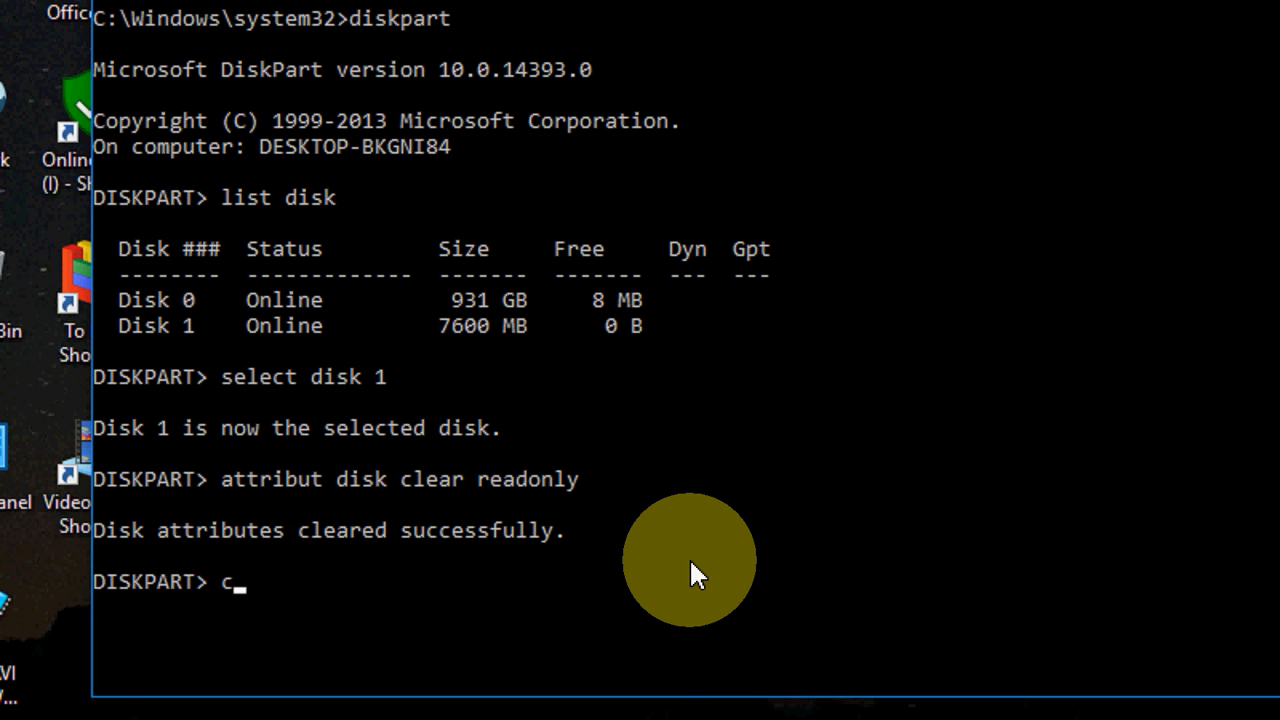
text(lean)
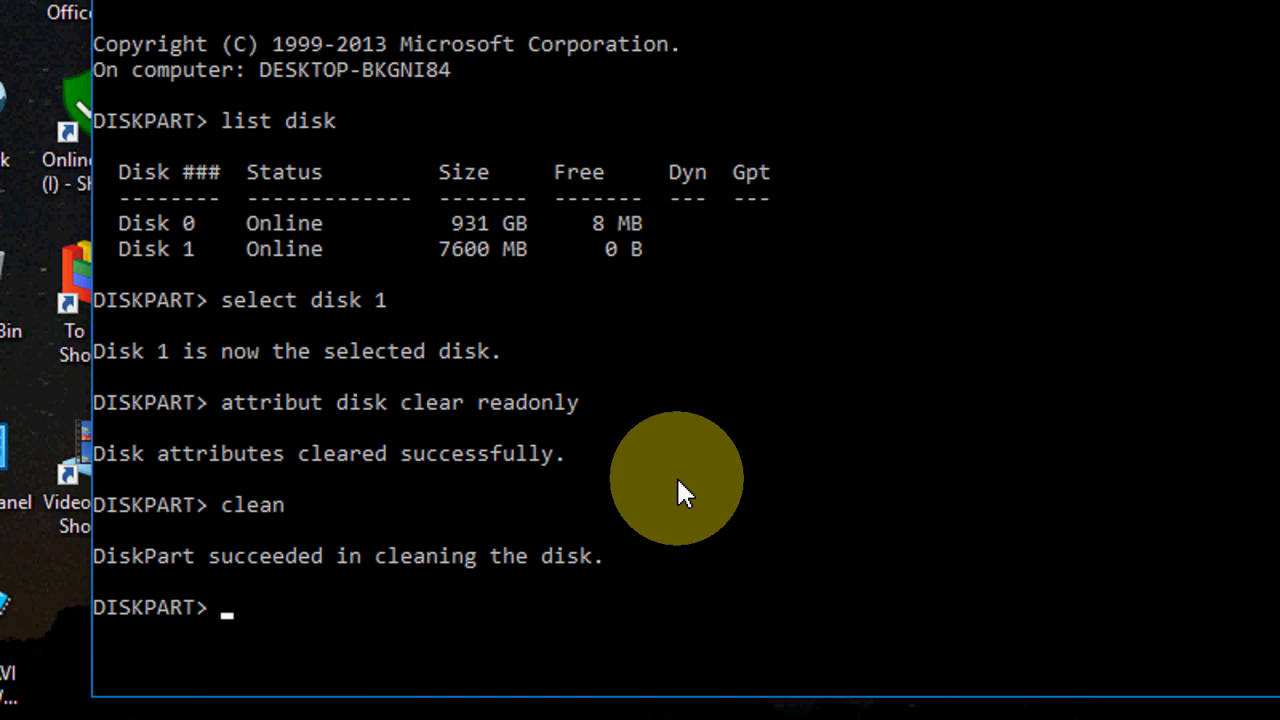
- Create a primary partition on disk 1 with 'create partition primary'
text(create par)
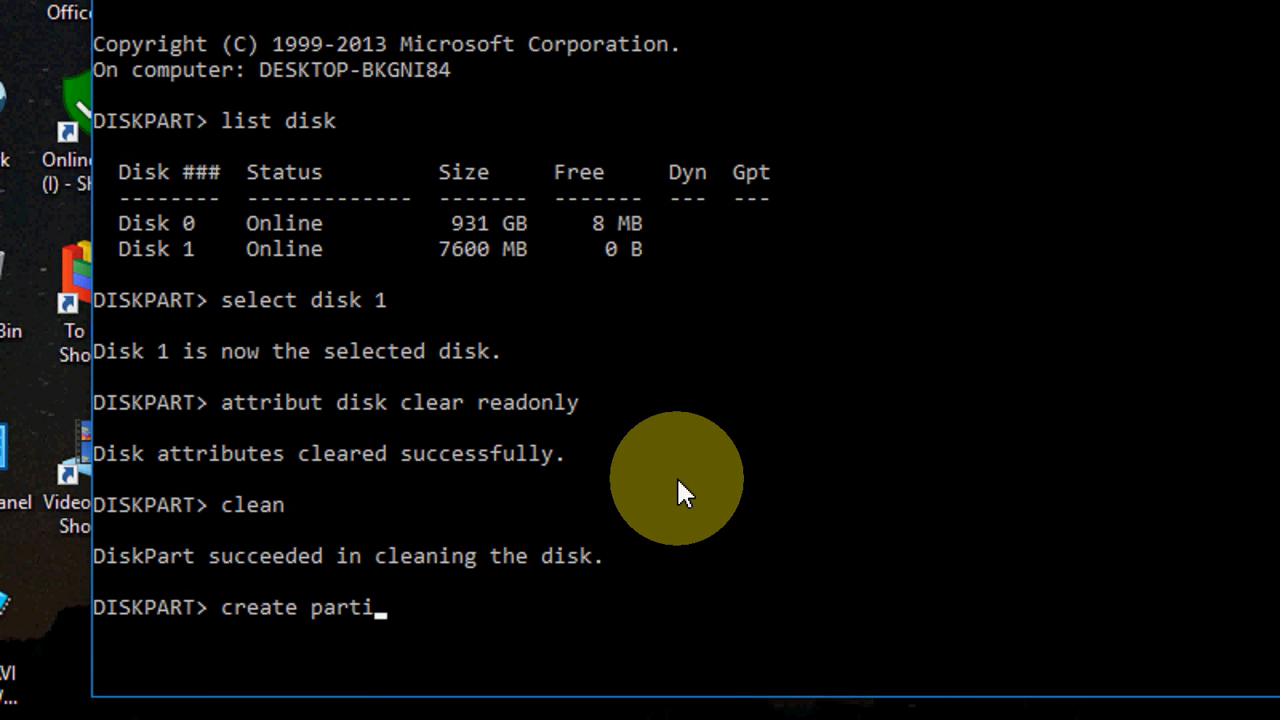
text(tion primar)
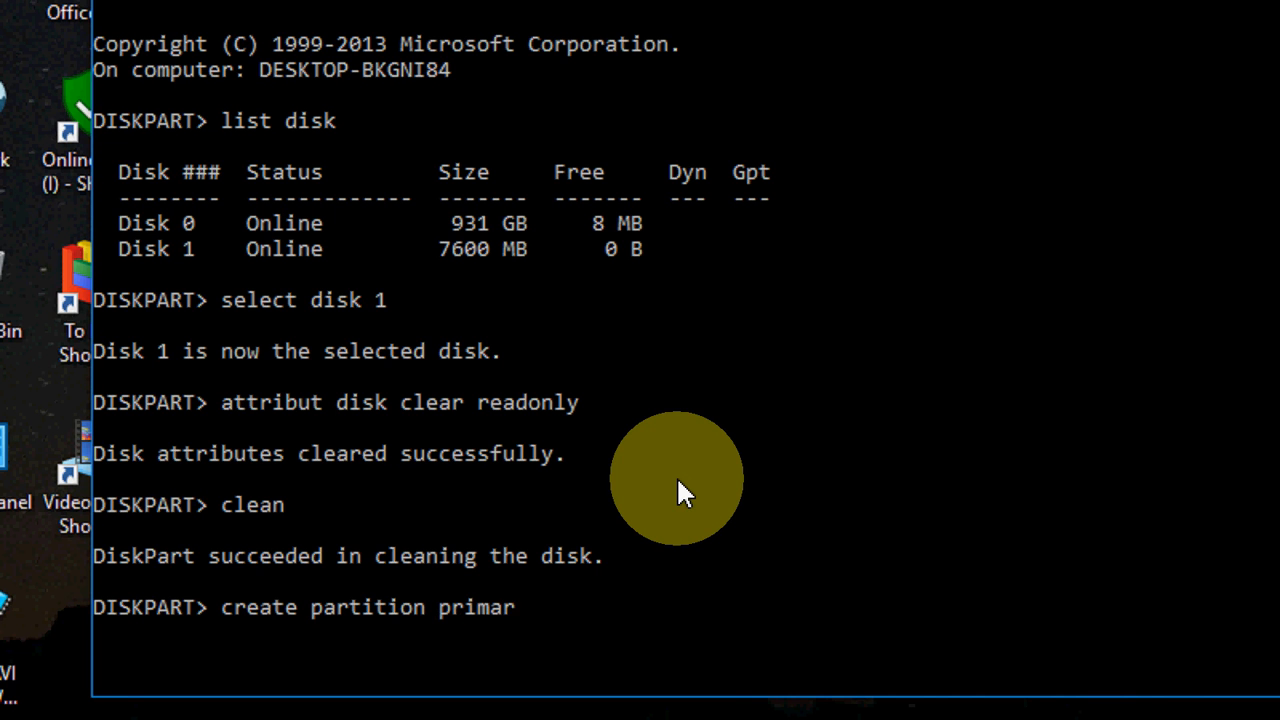
text(y)
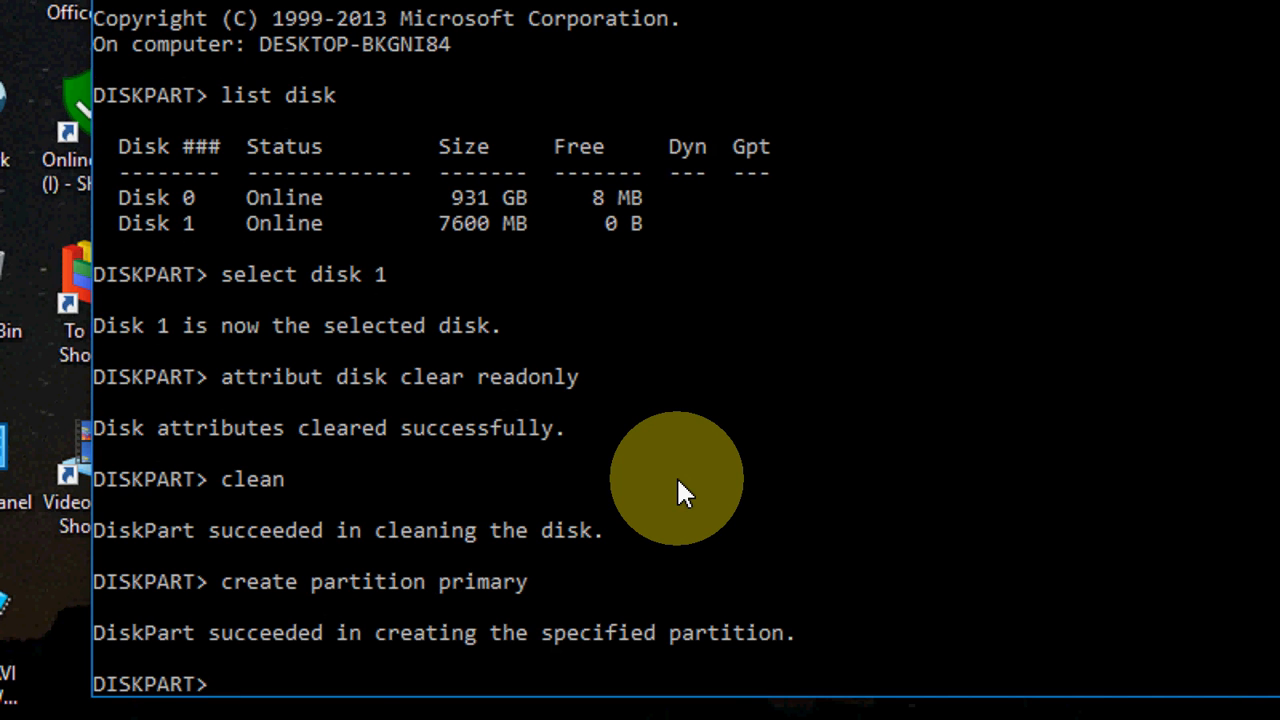
text(format)
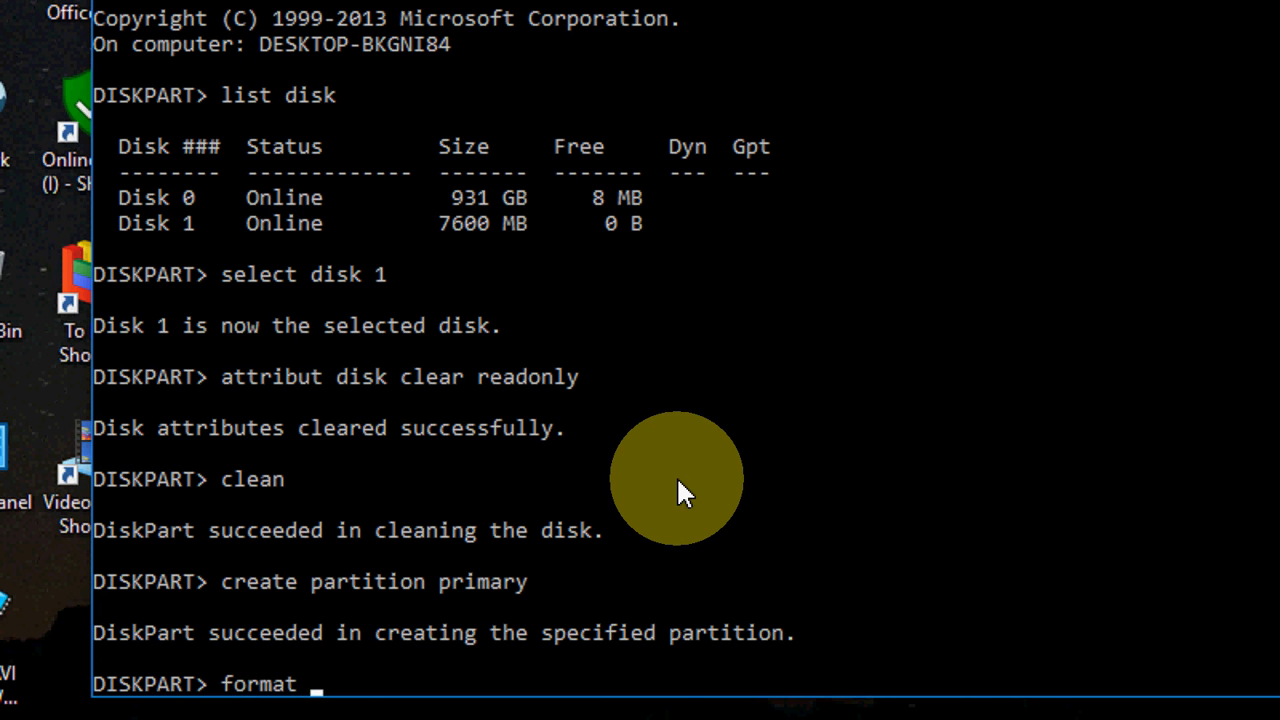
- Quick-format the partition with 'format fs=fat32 quick', then exit DiskPart
text(fs)
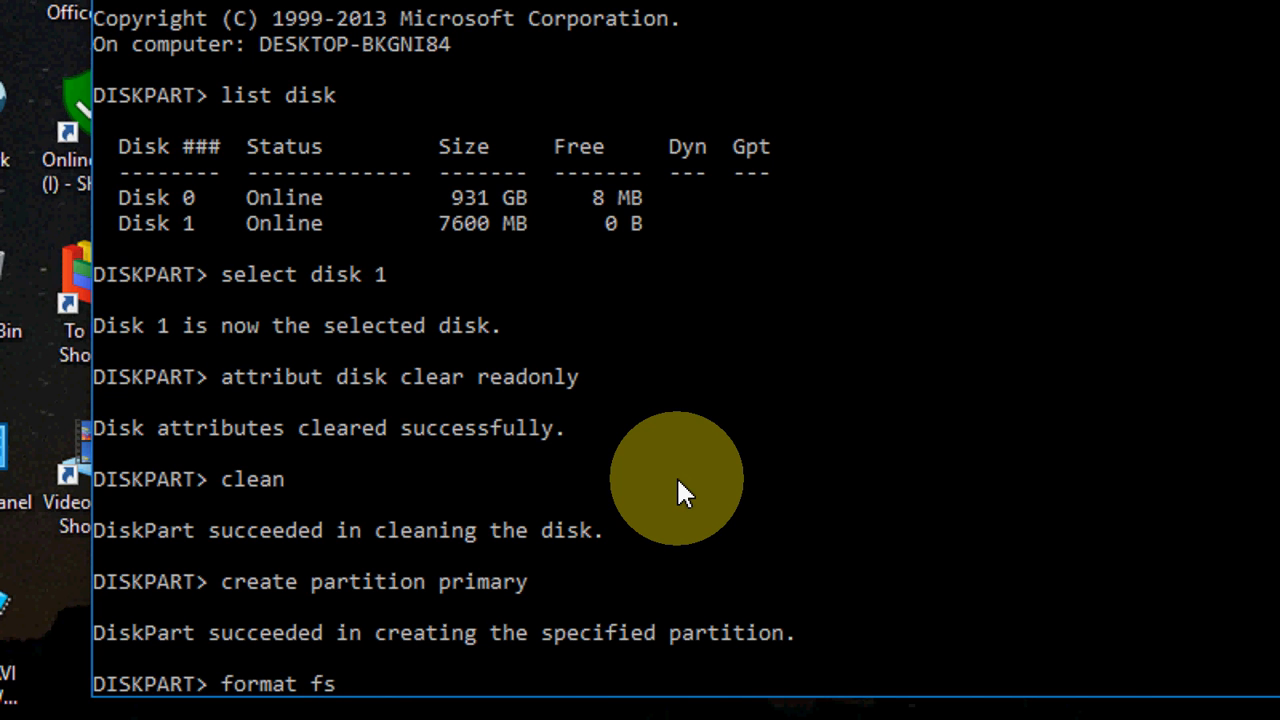
text(=f)
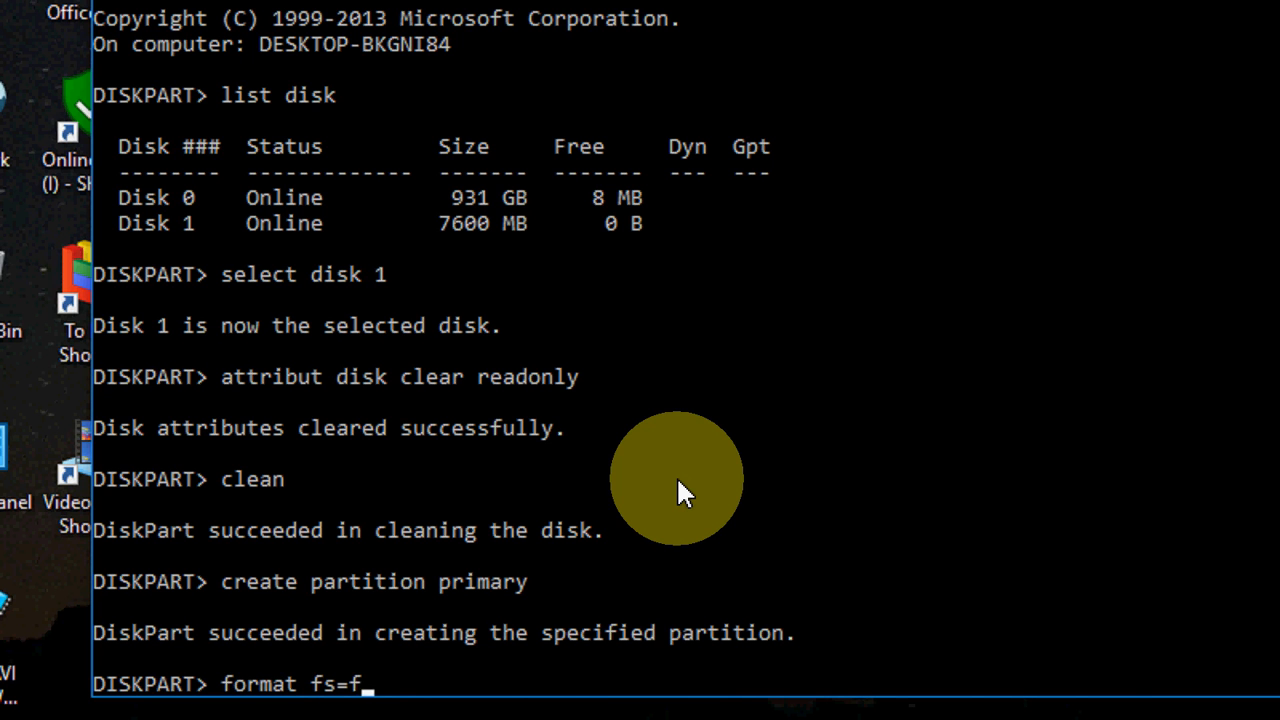
text(at32)
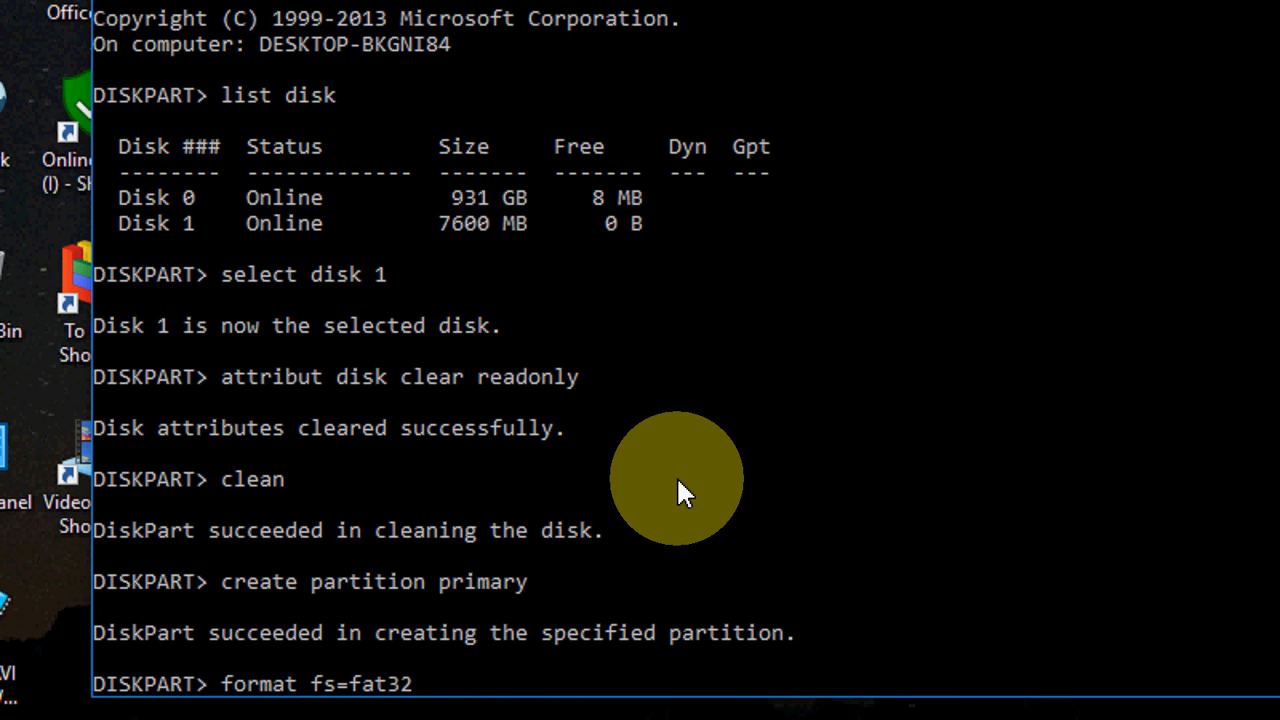
text(quick)
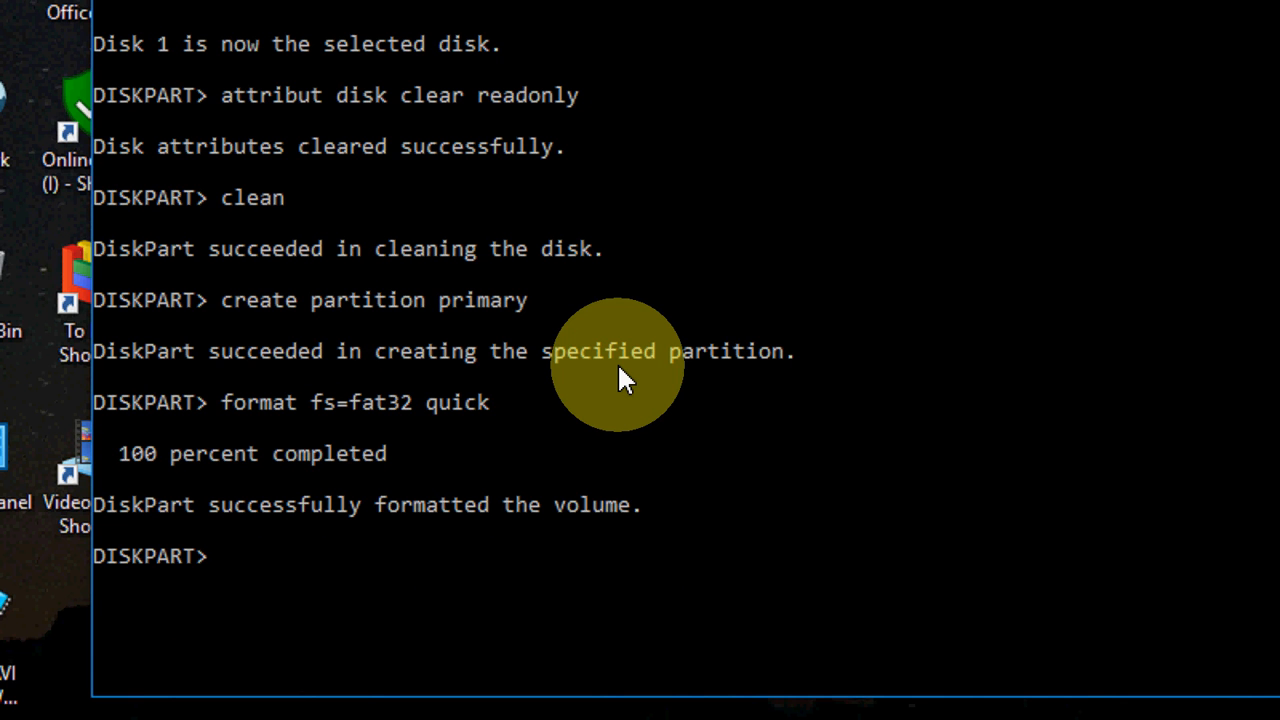
text(exit)
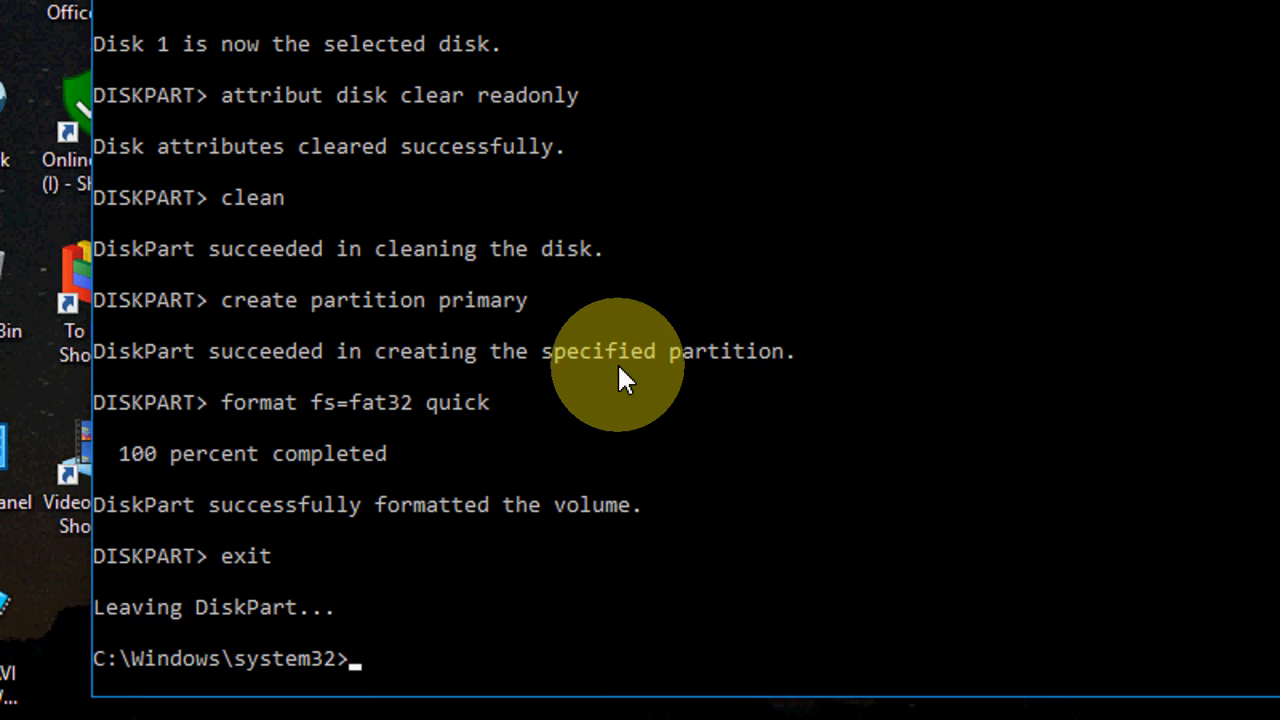
mouse_move(864, 248)
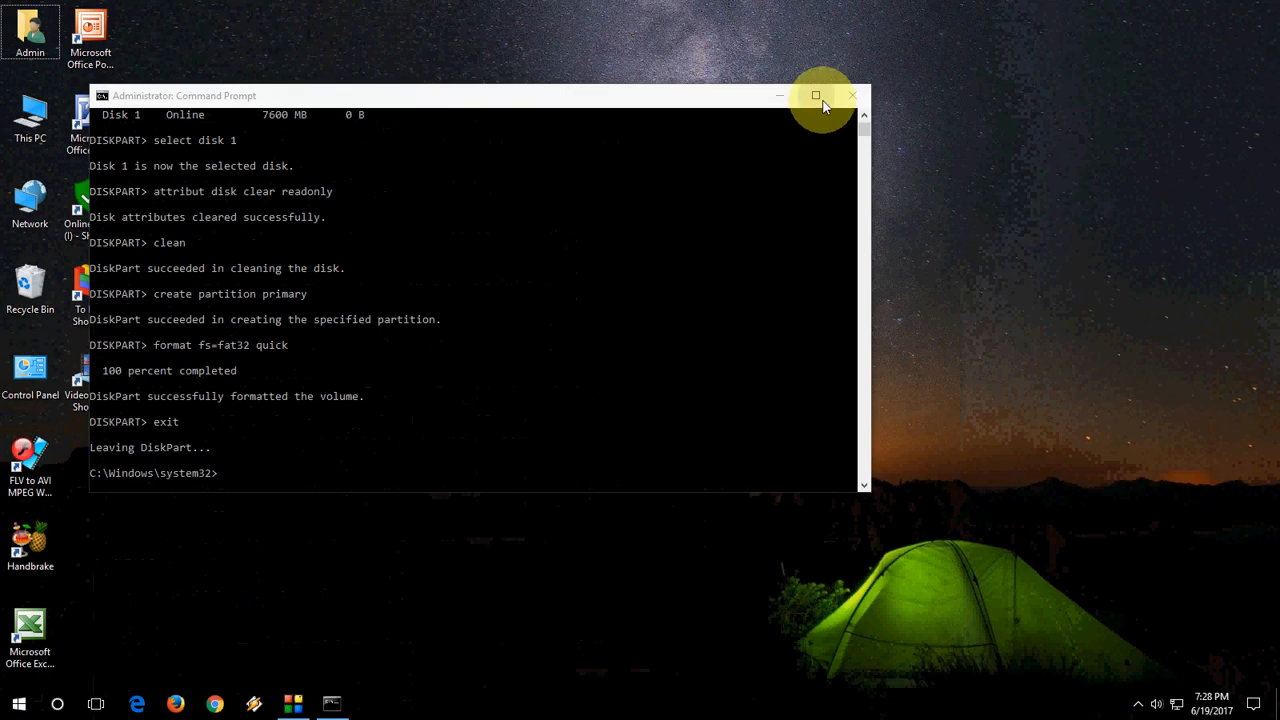
- Confirm in This PC that USB Drive (J:) opens empty with 7.40 GB free of 7.40 GB
click(852, 96)
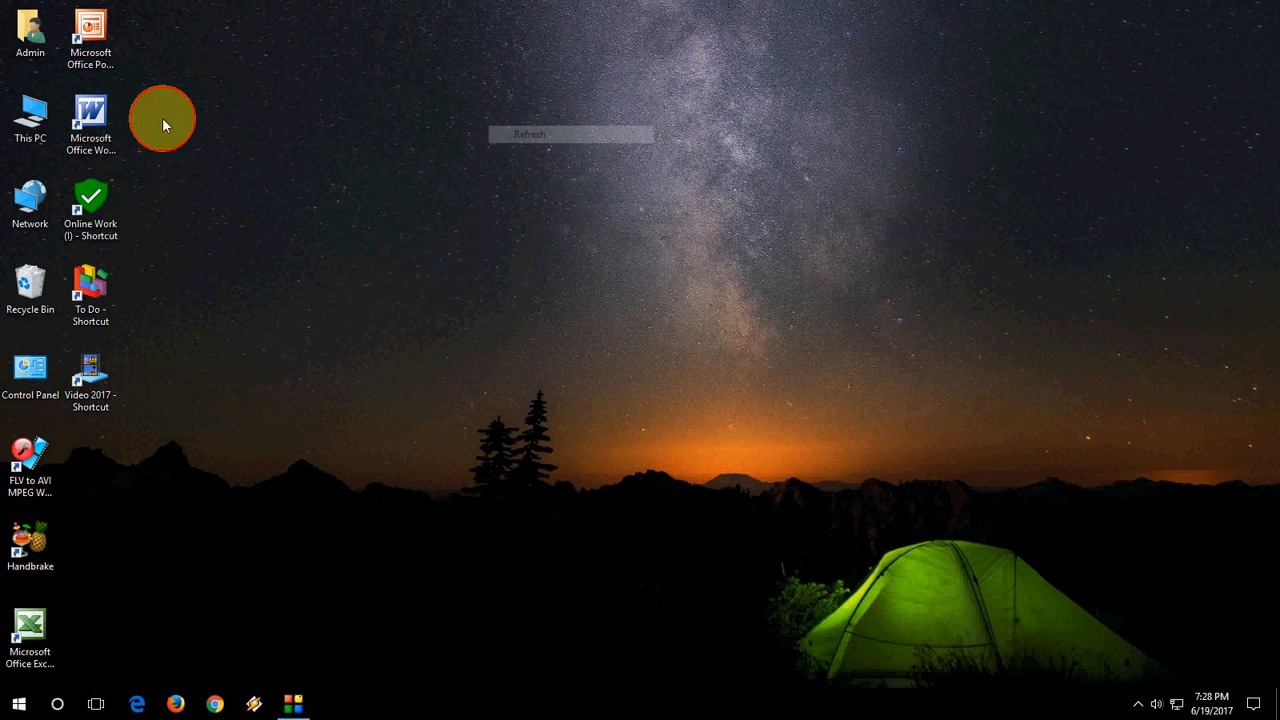
double_click(30, 114)
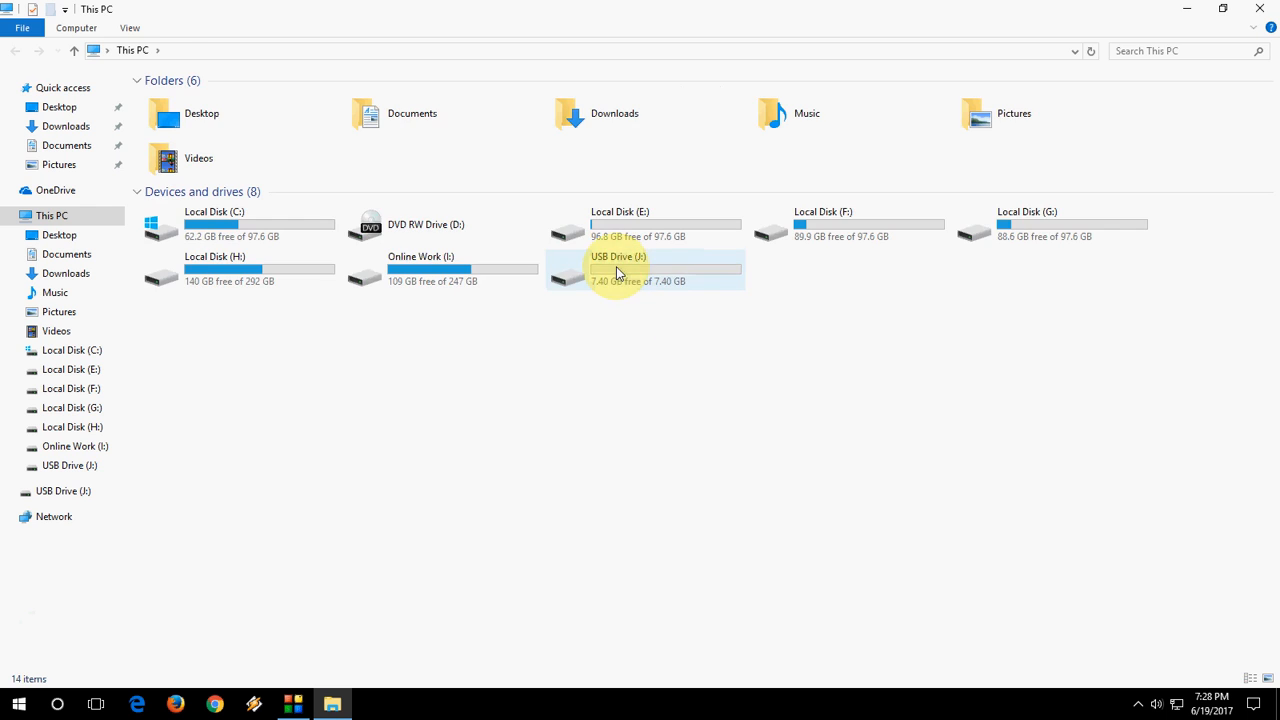
double_click(616, 268)
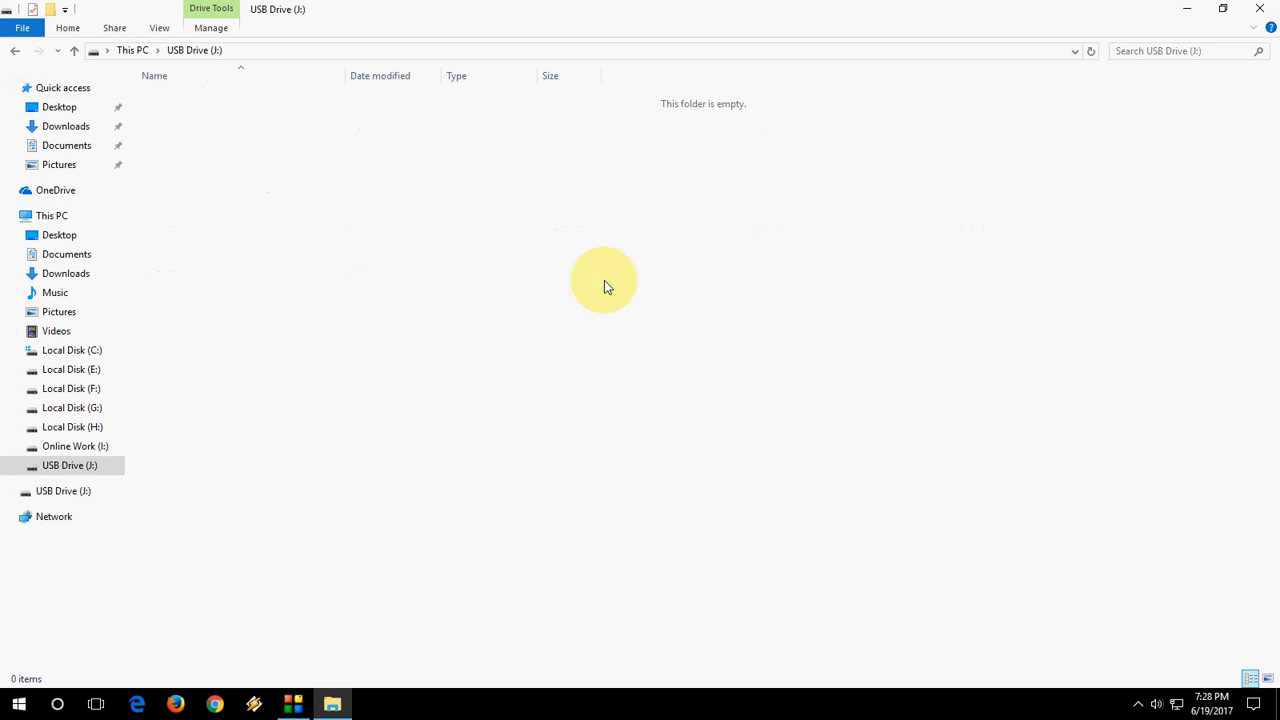
click(52, 216)
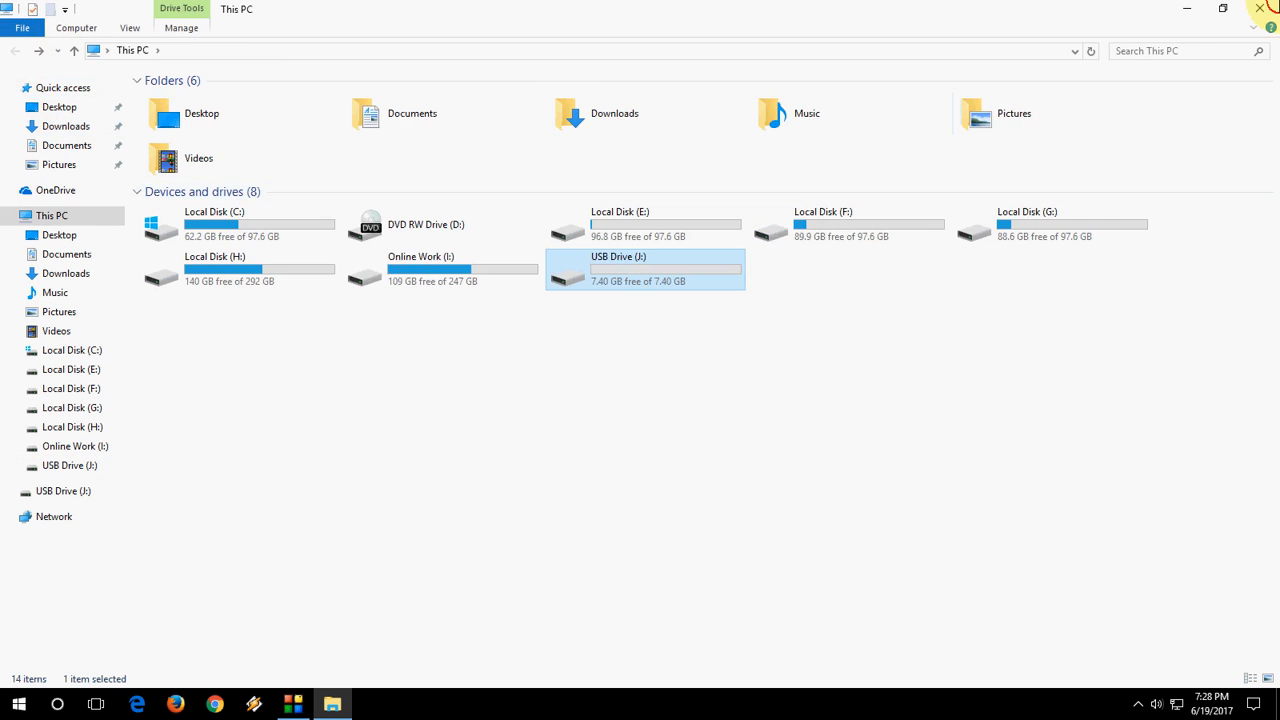